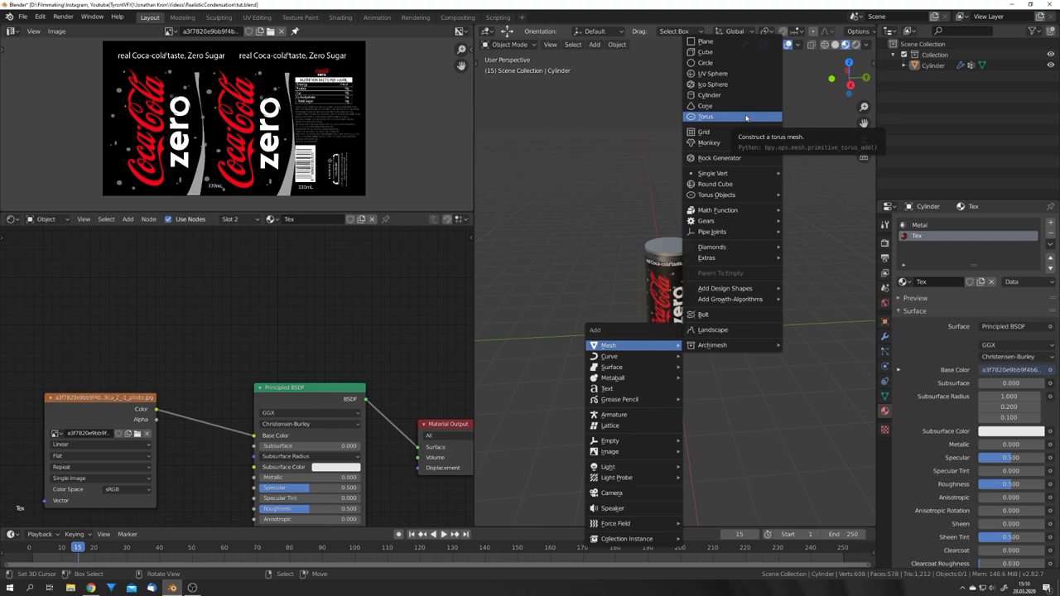
pyautogui.moveTo(732, 51)
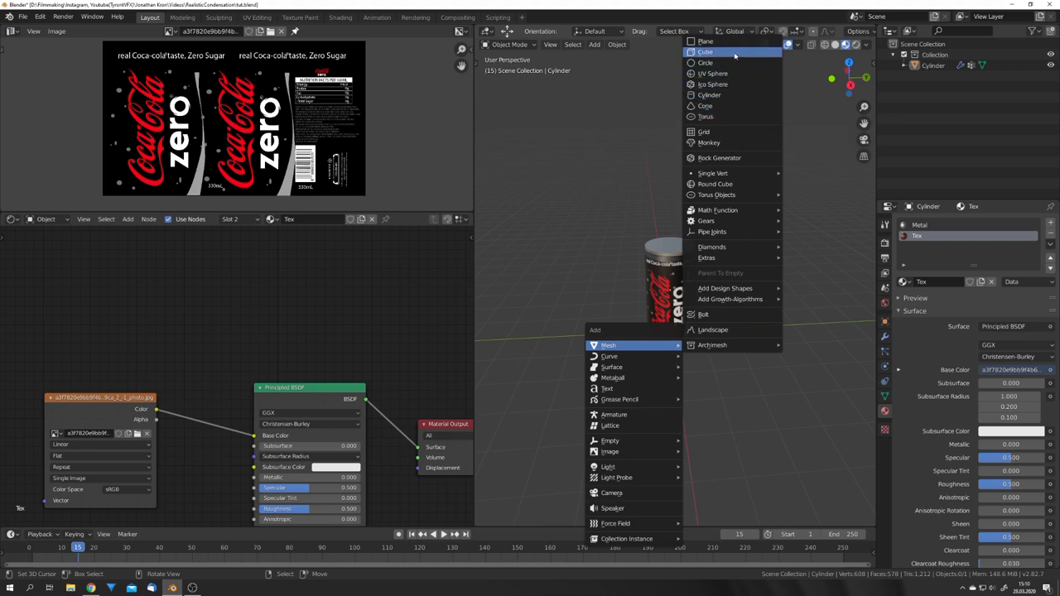
# Add a cube mesh and move it into a new collection named Droplets
pyautogui.click(701, 53)
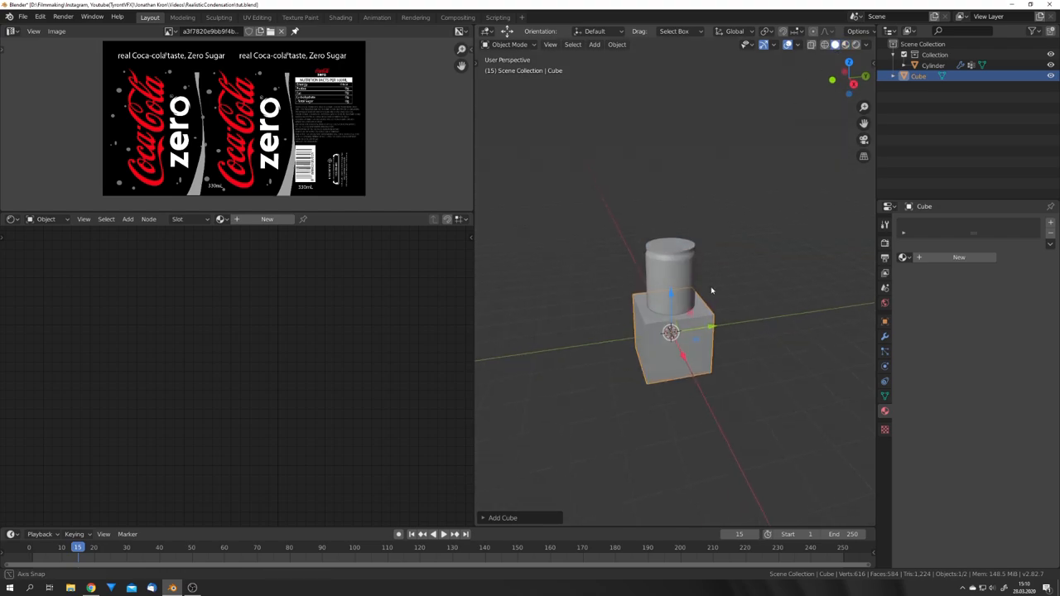
pyautogui.press('m')
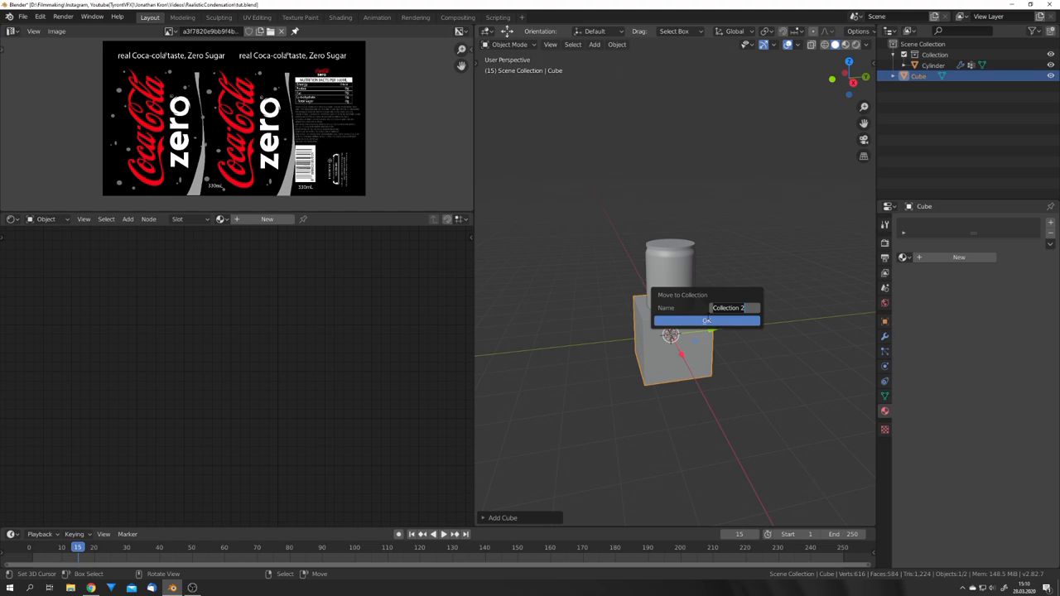
pyautogui.write('Droplets')
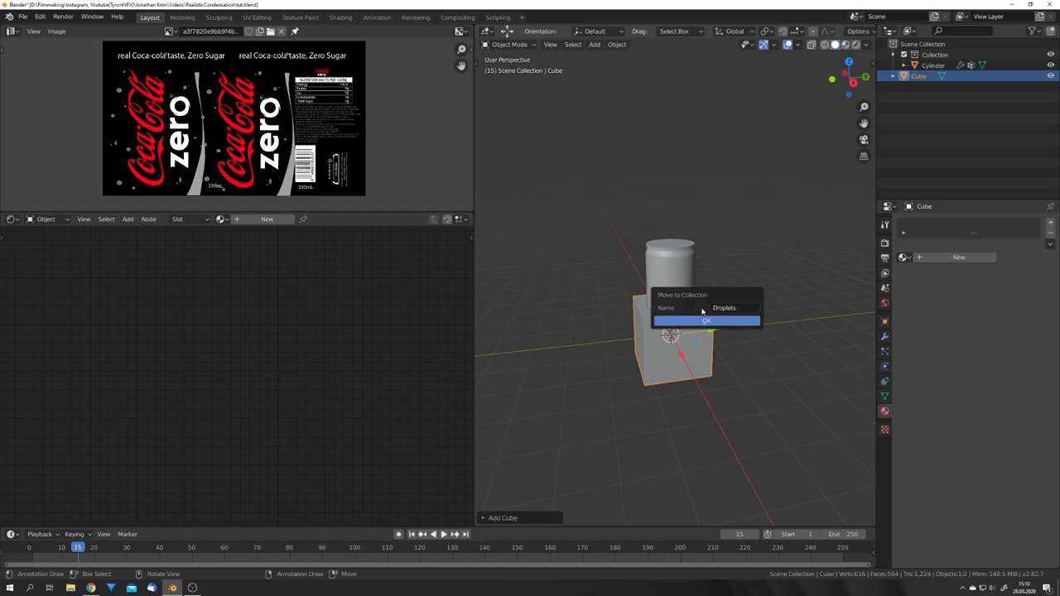
pyautogui.click(706, 321)
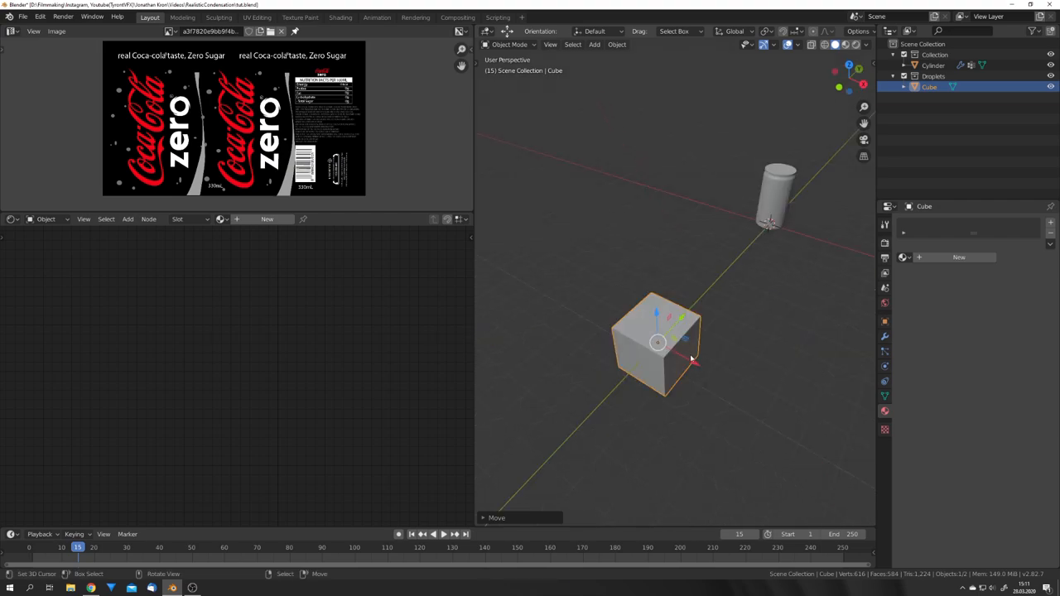
# Round the cube with a Subdivision Surface modifier and pull vertices into an egg-like droplet
pyautogui.click(935, 222)
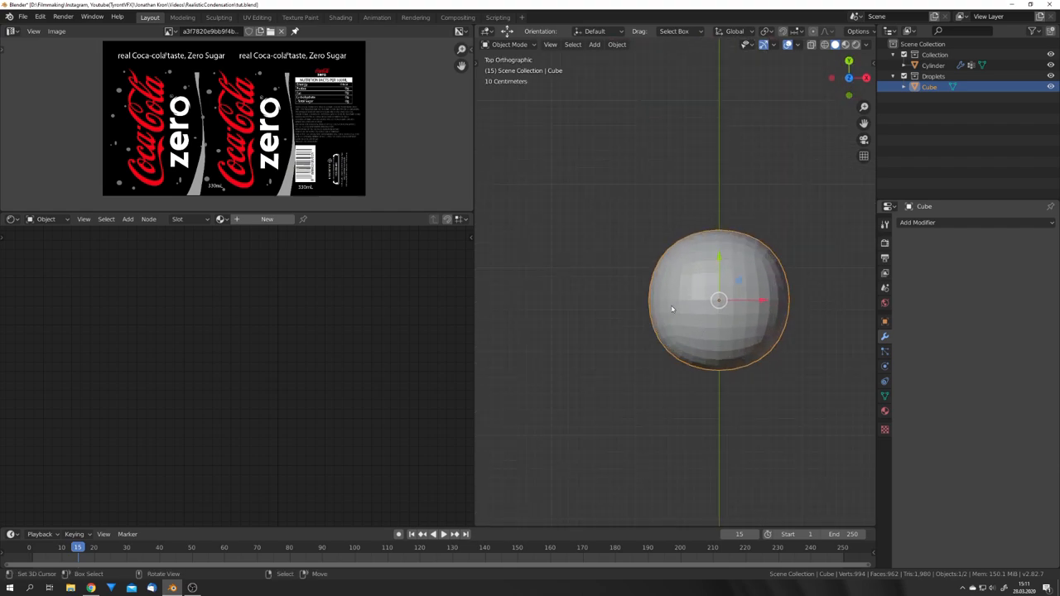
pyautogui.press('Tab')
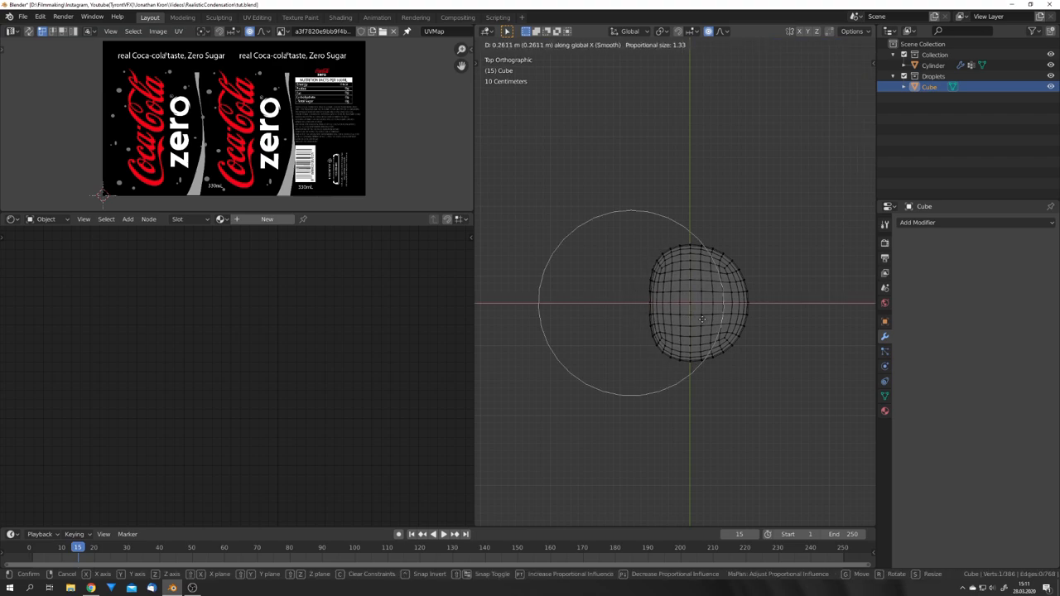
pyautogui.moveTo(702, 322); pyautogui.dragTo(746, 322)
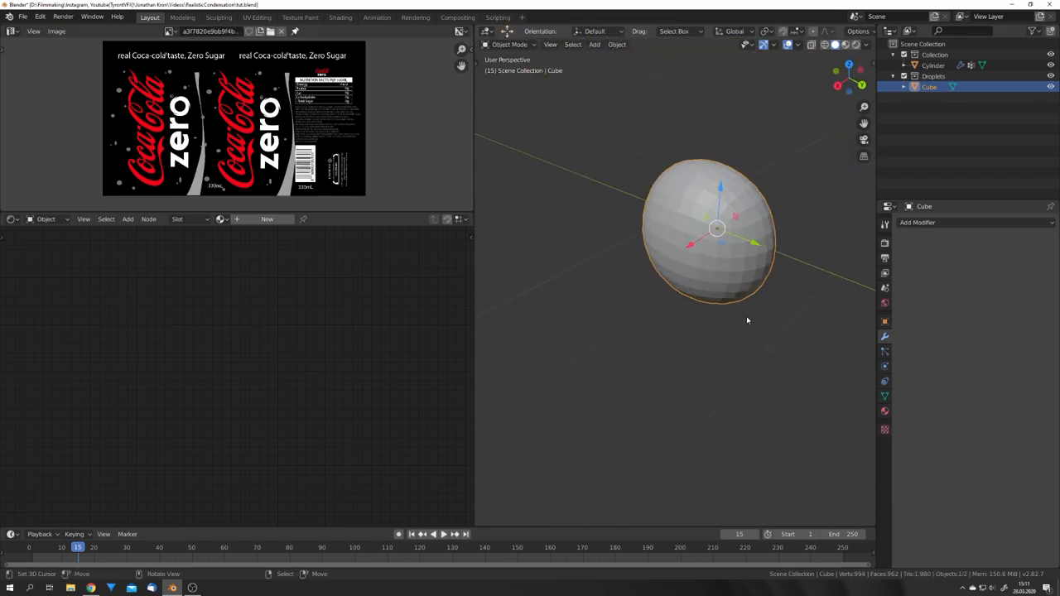
# Duplicate the droplet, reshape the copy differently and shade both smooth
pyautogui.press('Tab')
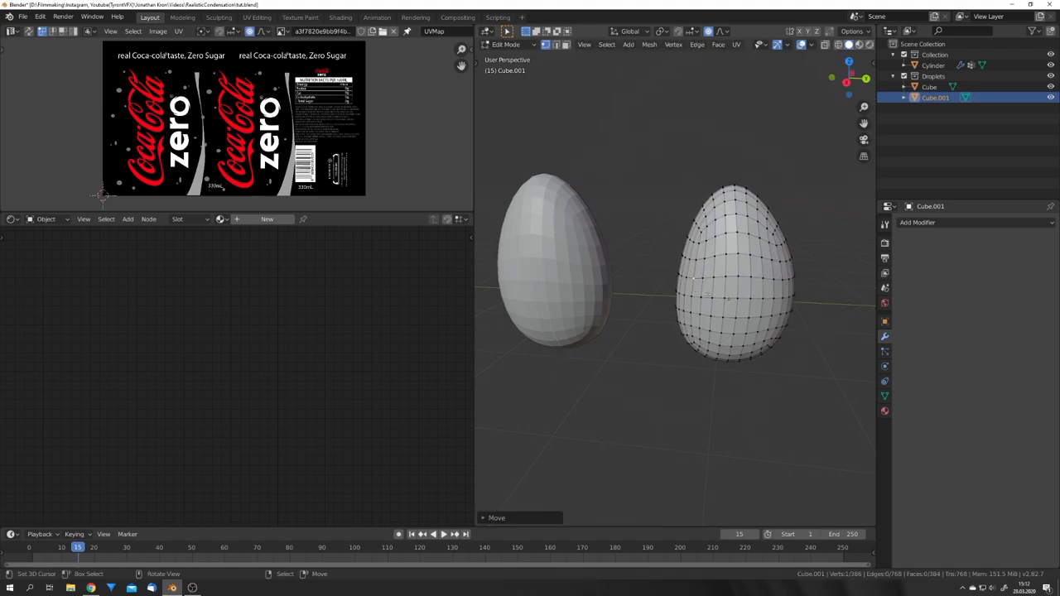
pyautogui.press('Tab')
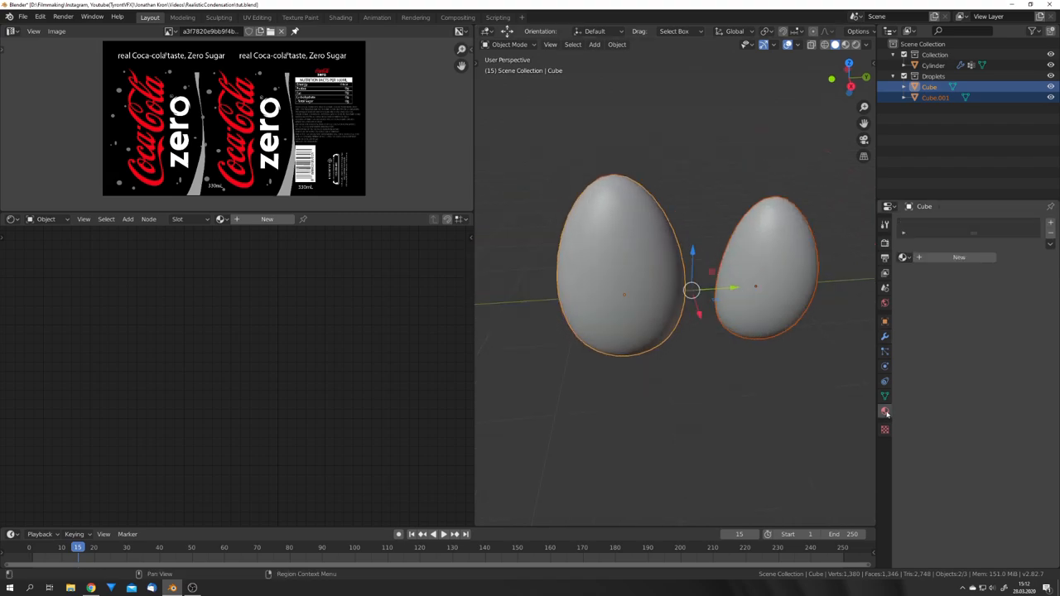
# Create a Glass BSDF material on one droplet and link it to the other droplet
pyautogui.click(884, 413)
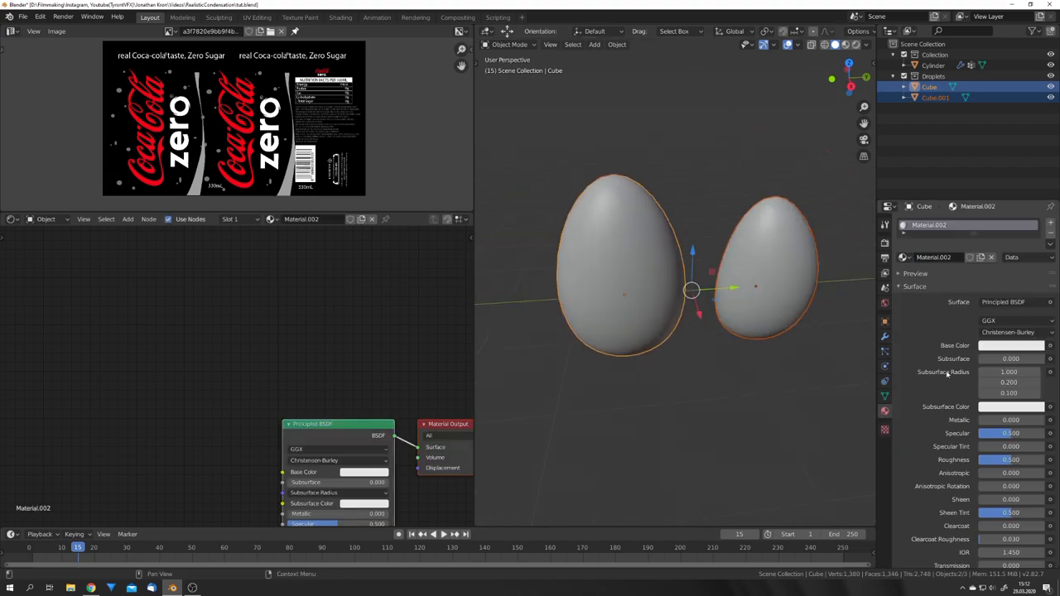
pyautogui.click(1014, 301)
pyautogui.write('1.333')
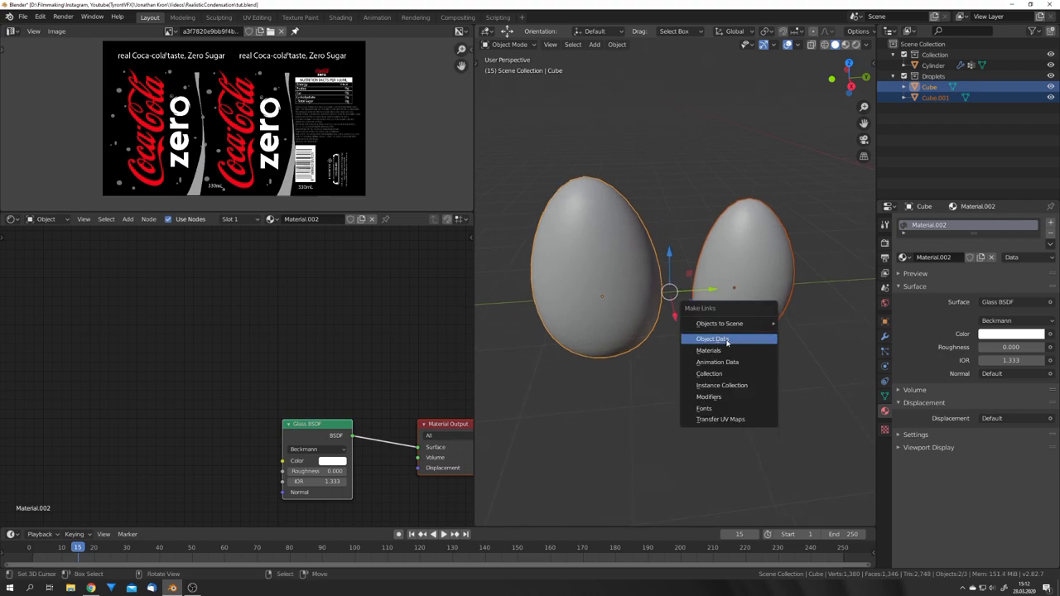
pyautogui.click(712, 338)
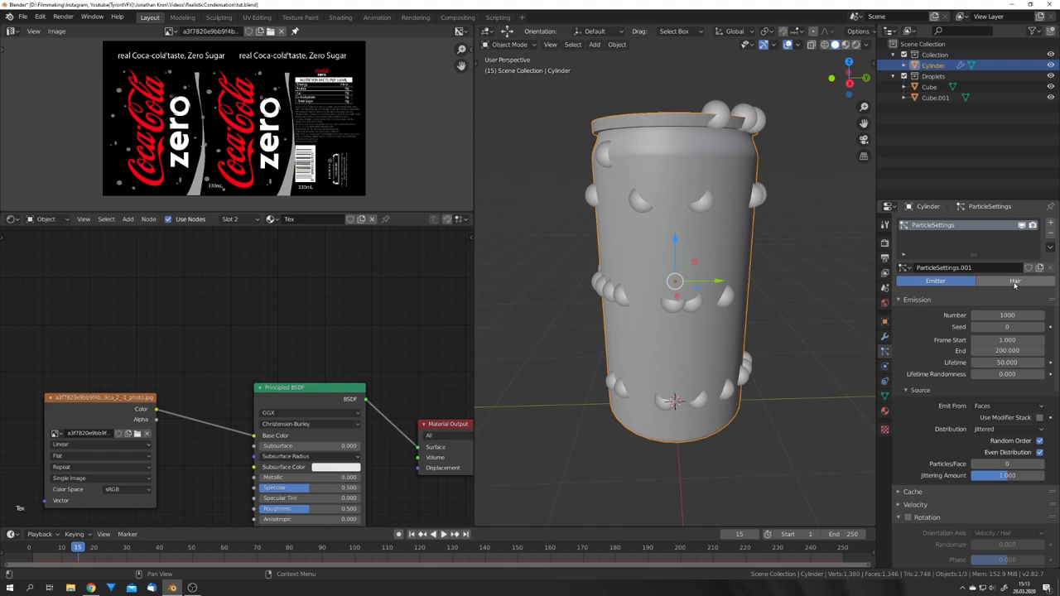
# Switch the can's particles to Hair with 1000 strands emitted from its faces
pyautogui.click(1017, 281)
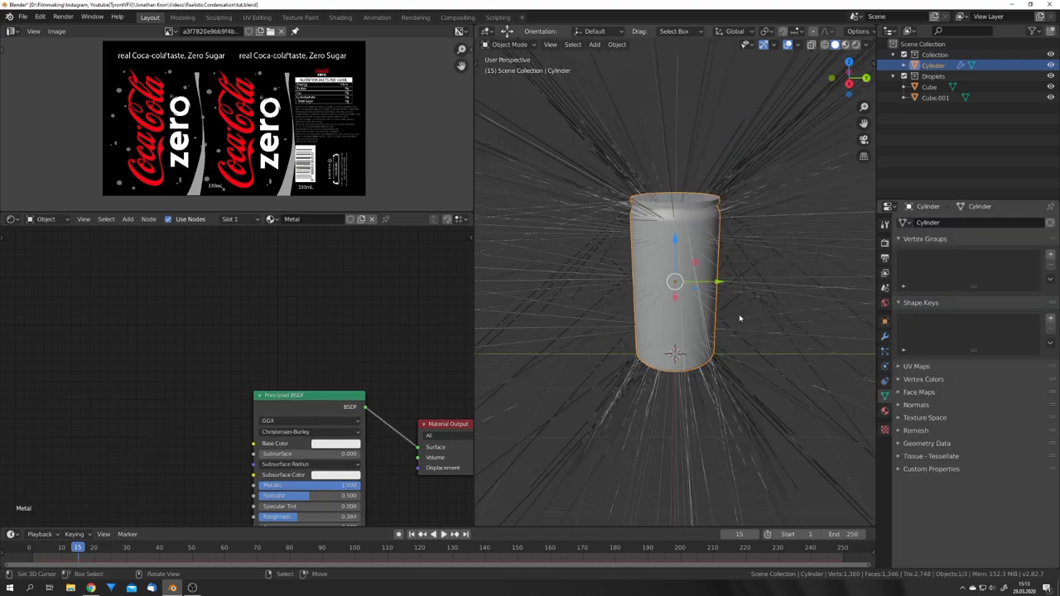
pyautogui.press('Tab')
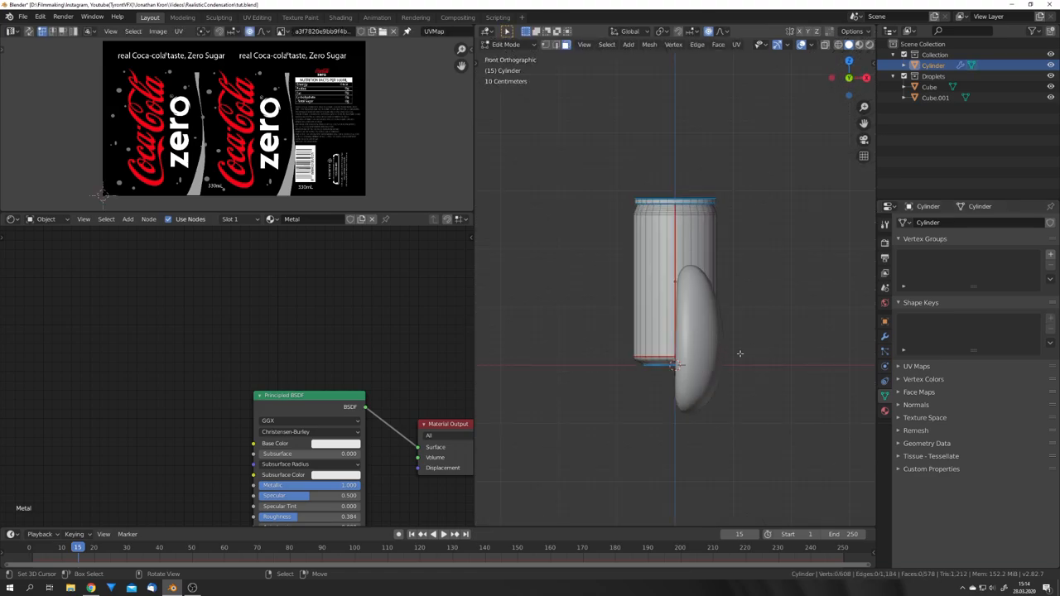
pyautogui.moveTo(578, 252); pyautogui.dragTo(785, 346)
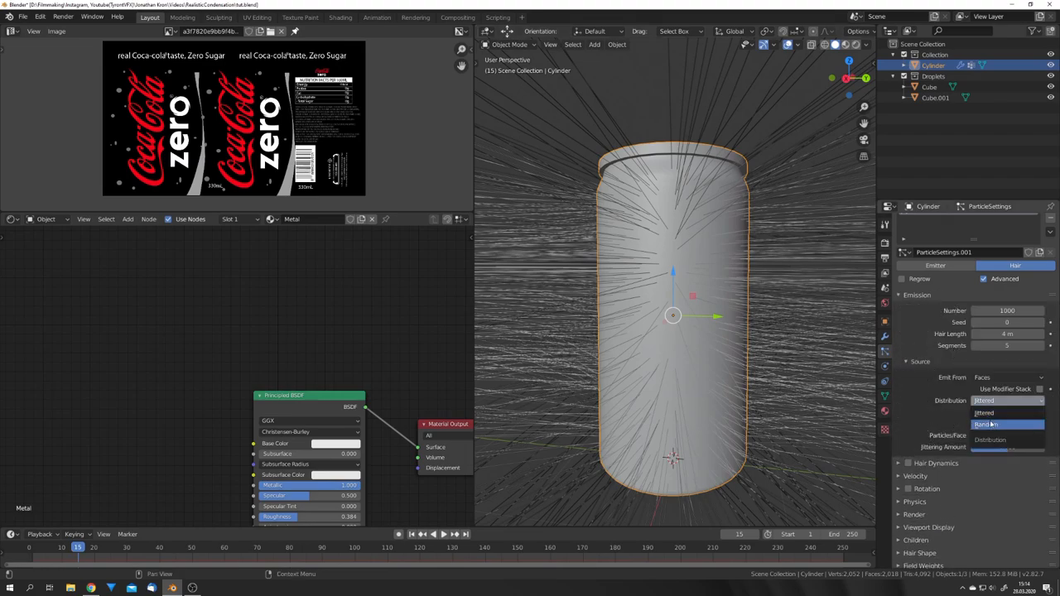
# Render the hair particles as instances of the Droplets collection
pyautogui.click(1001, 424)
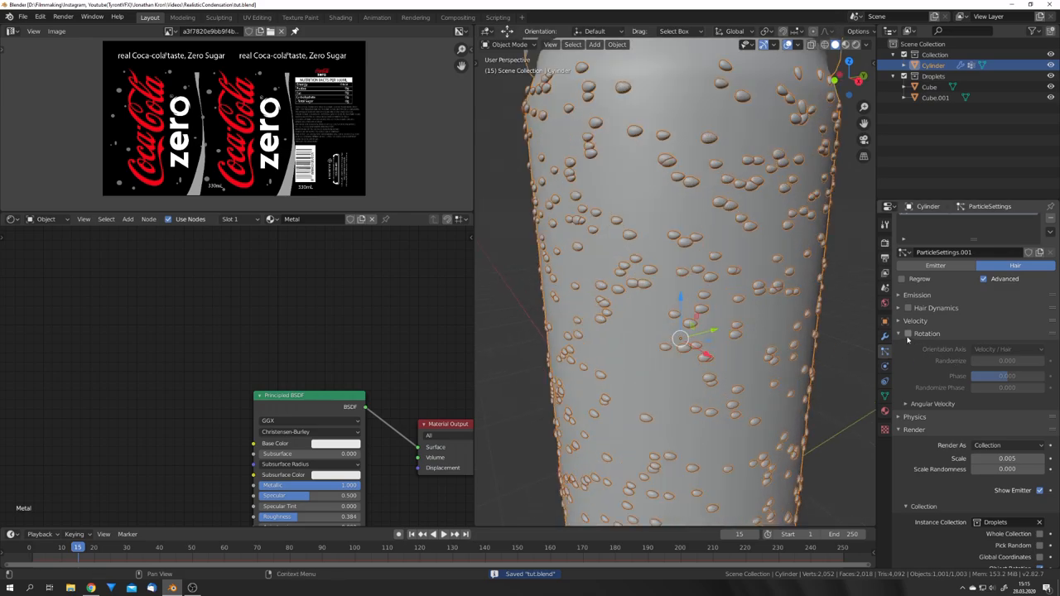
# Enable Normal-oriented random rotation for the droplet particles and lower their scale
pyautogui.click(1002, 349)
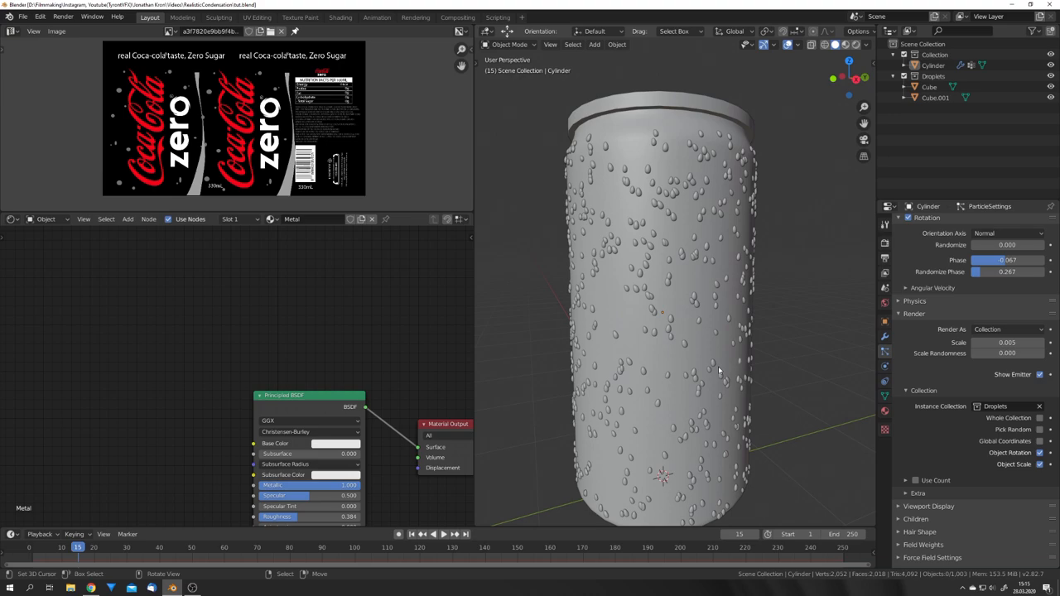
pyautogui.moveTo(978, 353); pyautogui.dragTo(1019, 352)
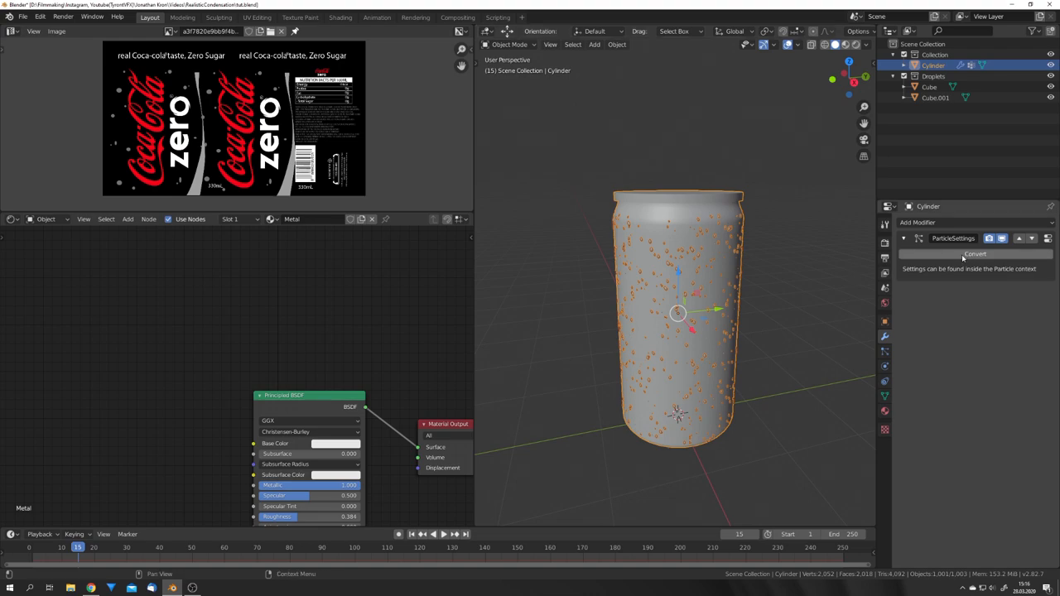
# Convert the particle droplets to real objects and move them into a new Parts collection
pyautogui.click(975, 253)
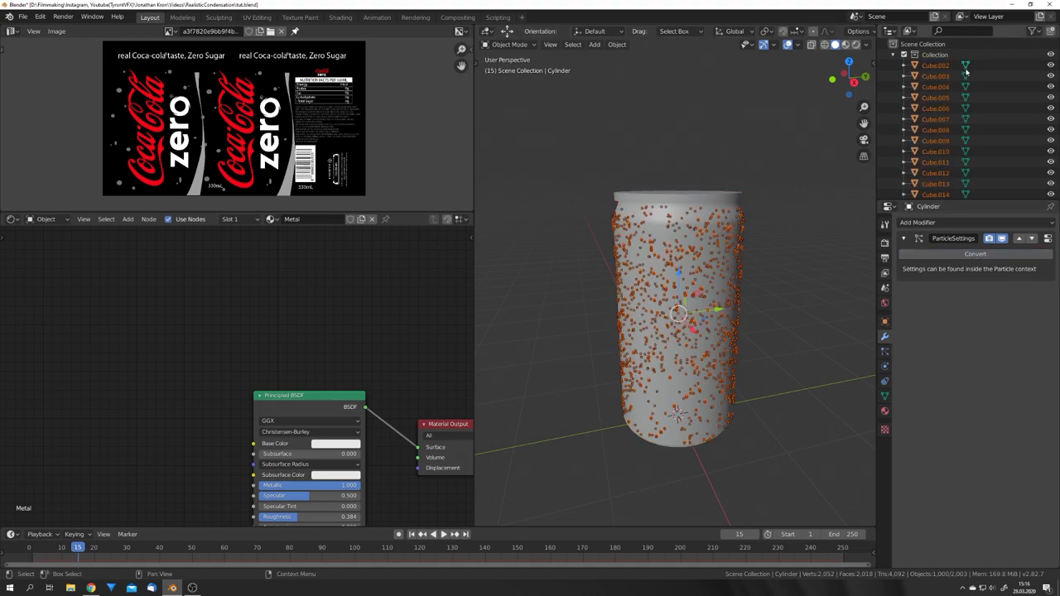
pyautogui.press('M')
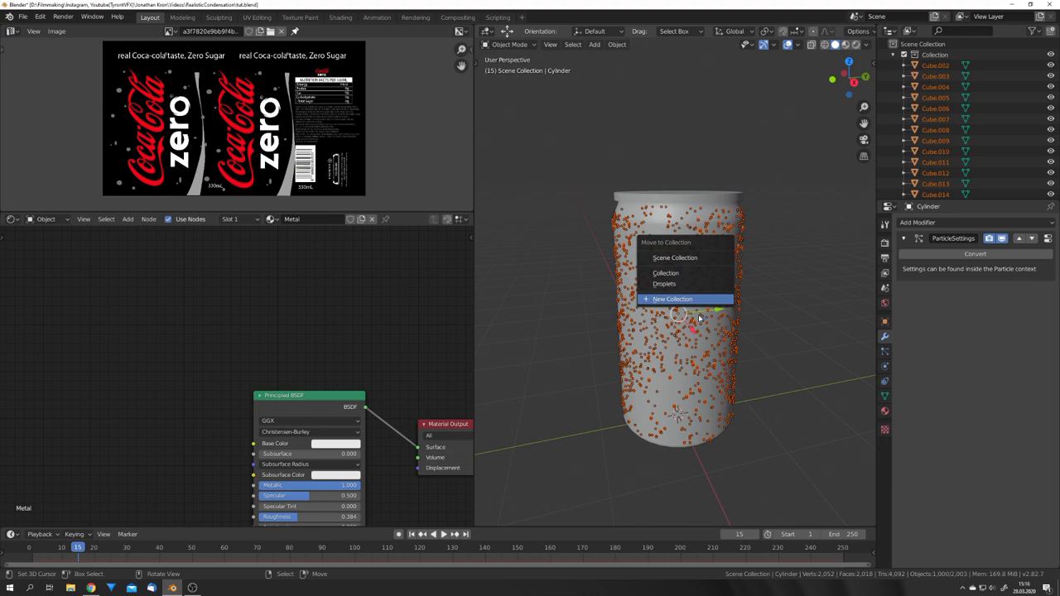
pyautogui.click(673, 298)
pyautogui.write('Parts')
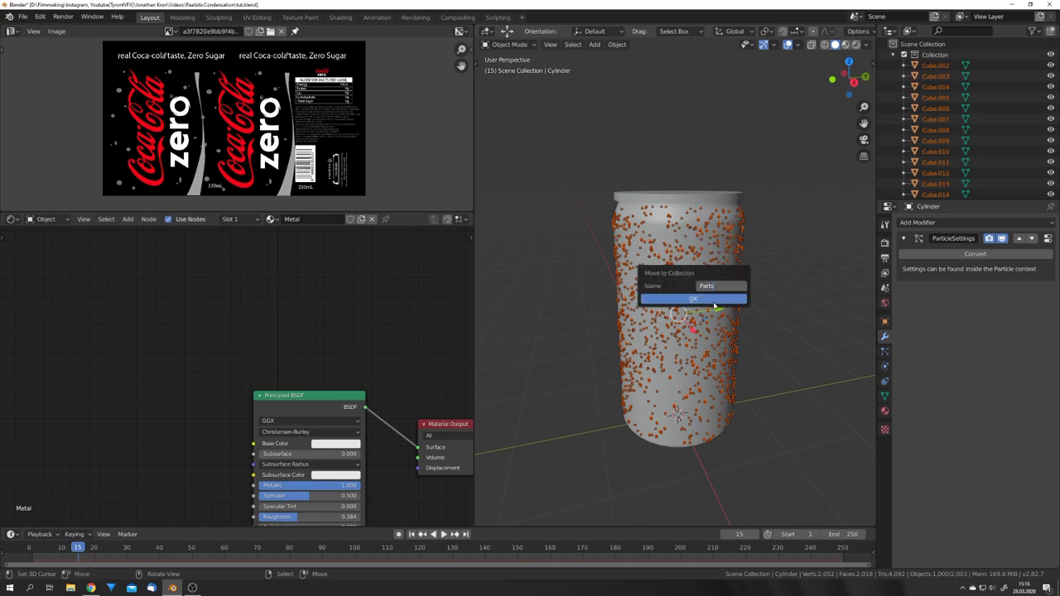
pyautogui.click(693, 298)
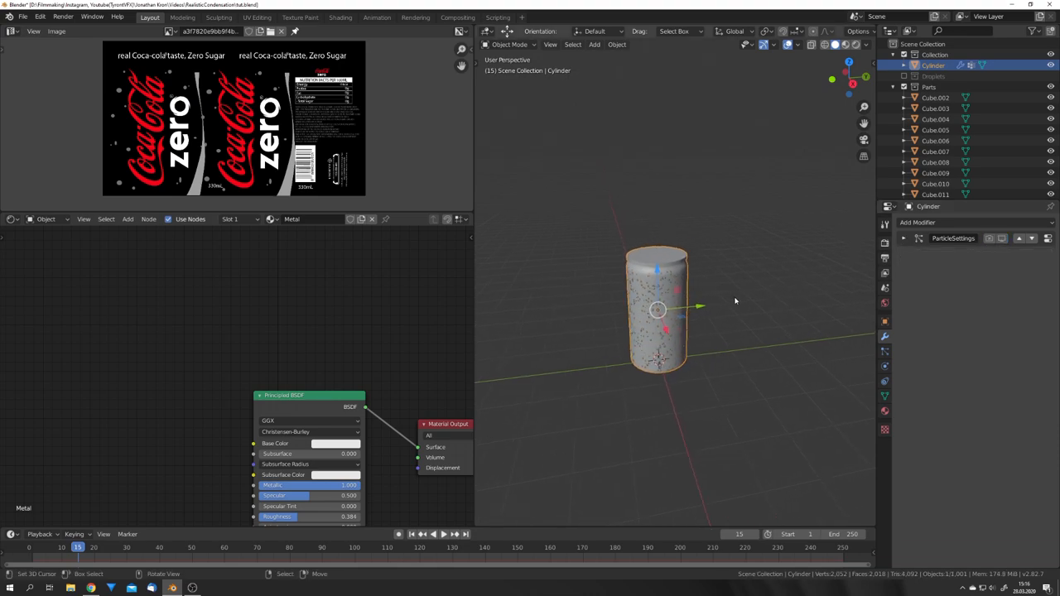
# Select droplet object Cube.094 and set its origin to its geometry
pyautogui.click(923, 87)
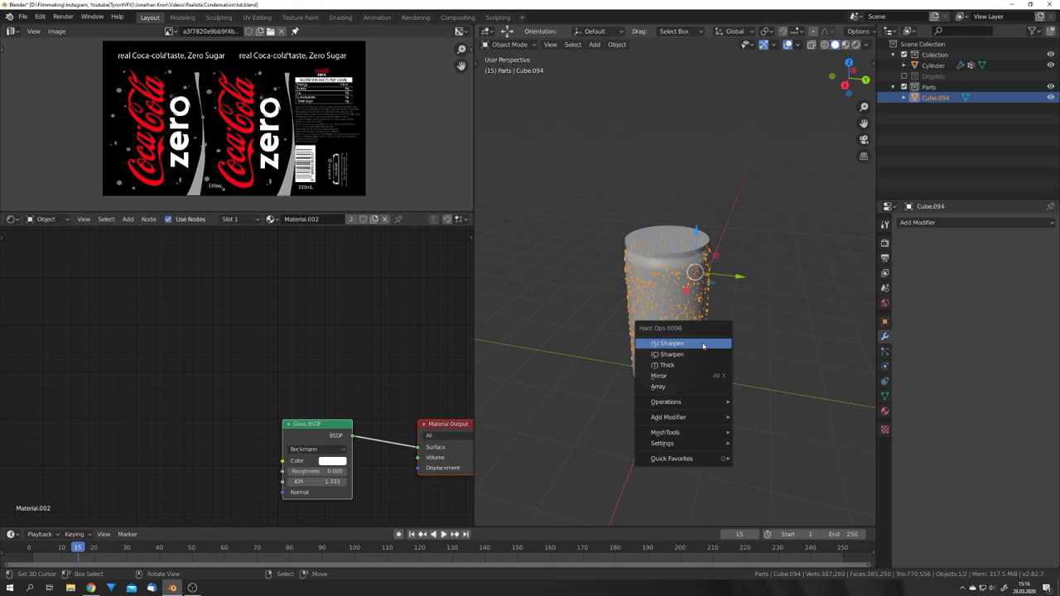
pyautogui.click(618, 44)
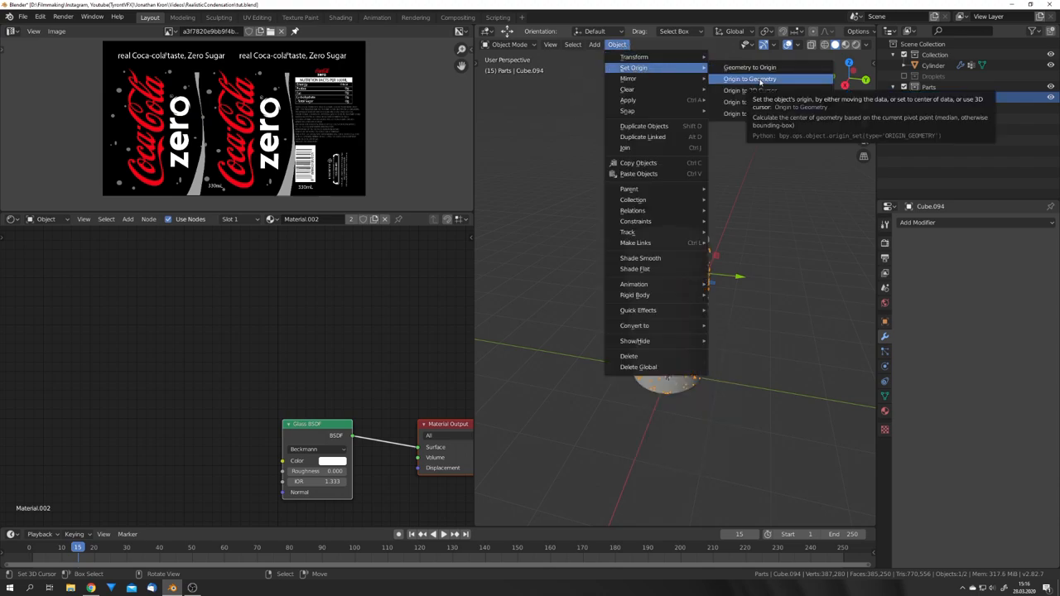
pyautogui.click(747, 80)
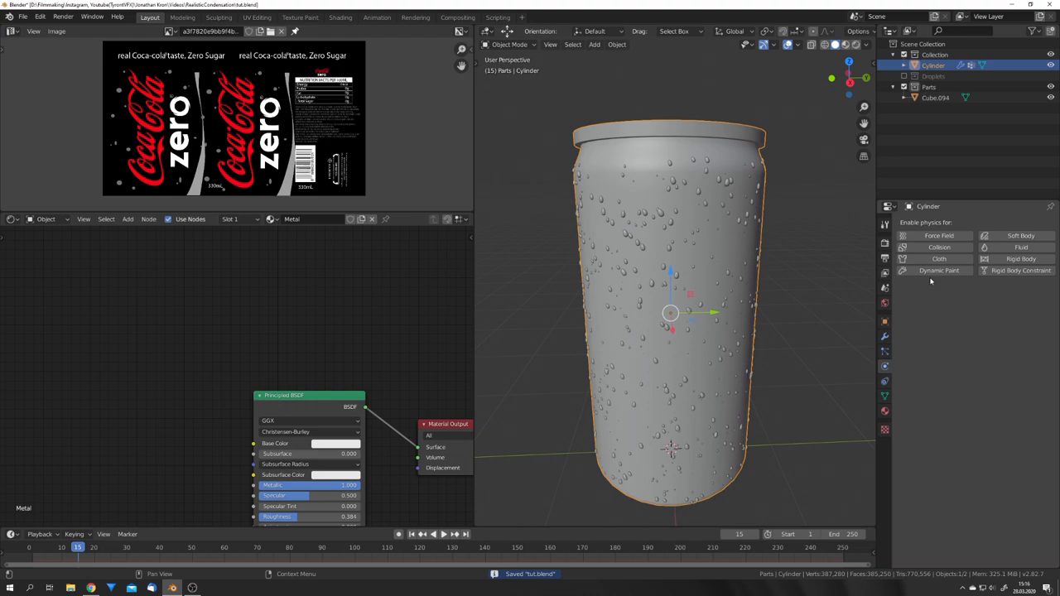
# Add Dynamic Paint physics to the Cylinder can and create a Canvas surface
pyautogui.click(936, 270)
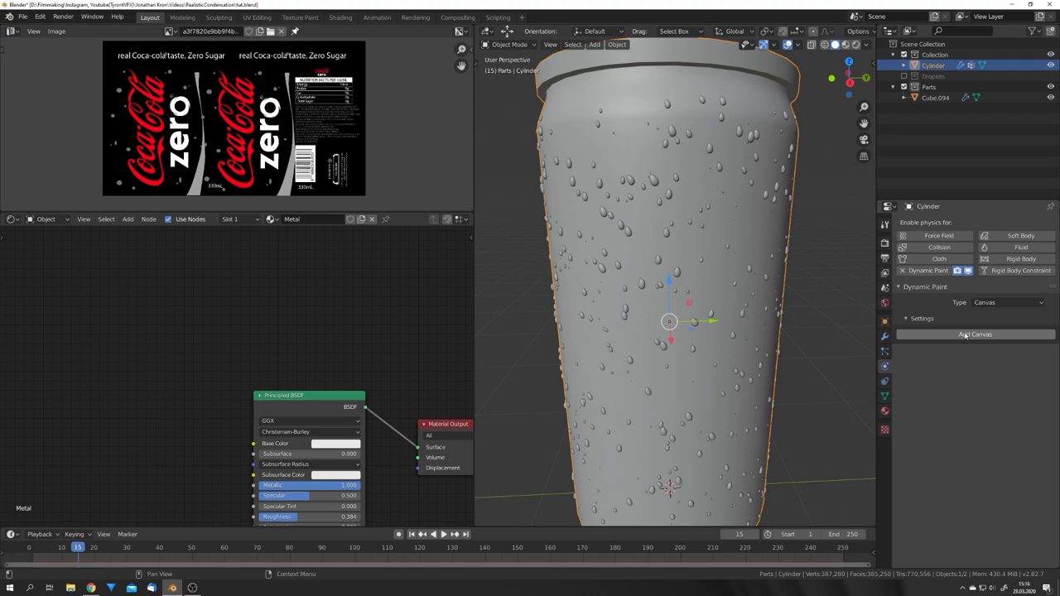
pyautogui.click(976, 335)
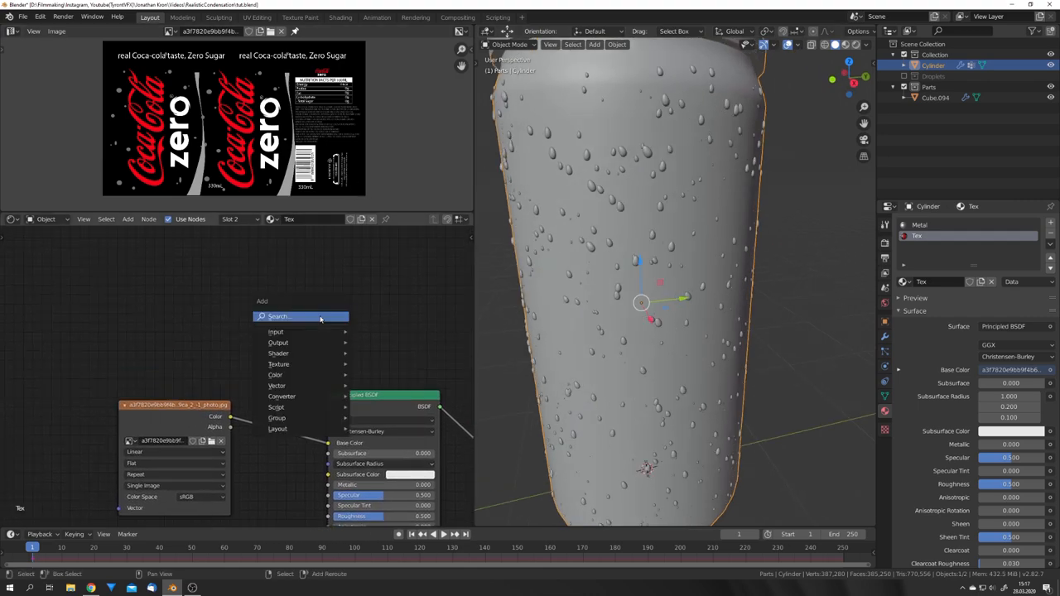
# Add an Attribute node from the Input category to the can material
pyautogui.click(275, 331)
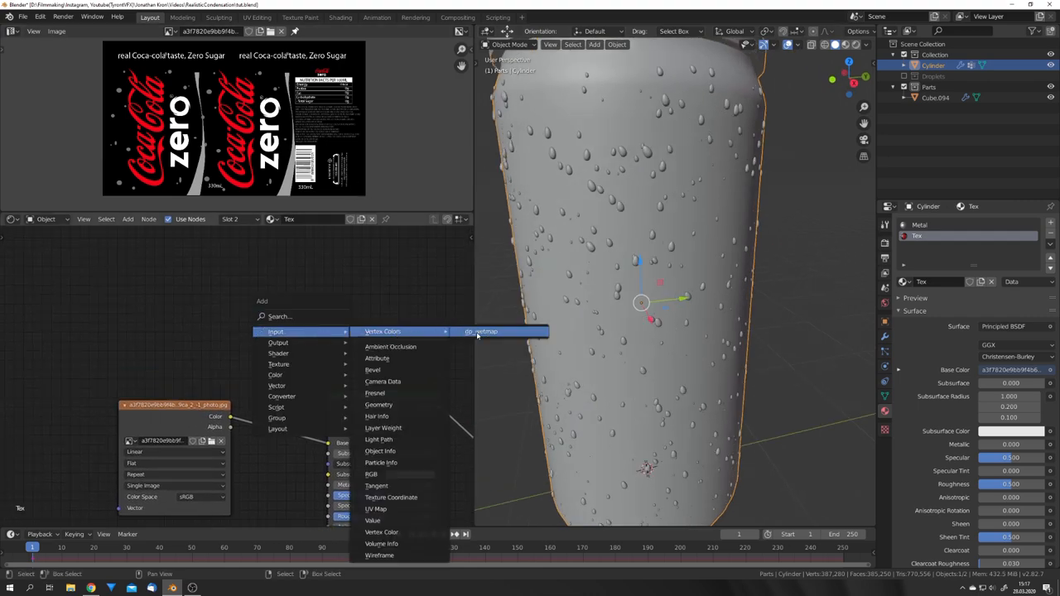
pyautogui.click(496, 331)
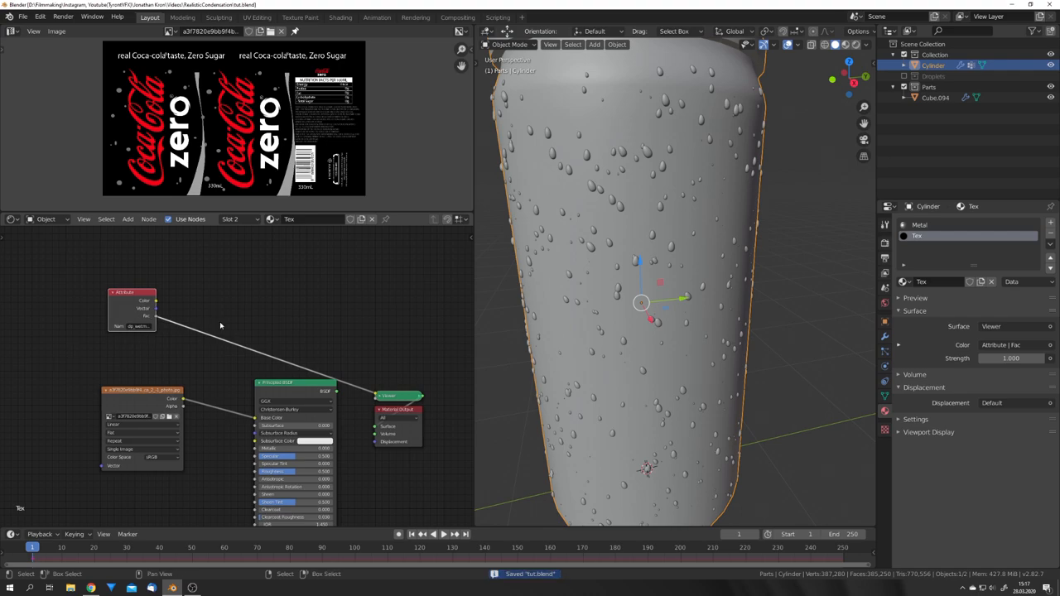
pyautogui.moveTo(616, 202)
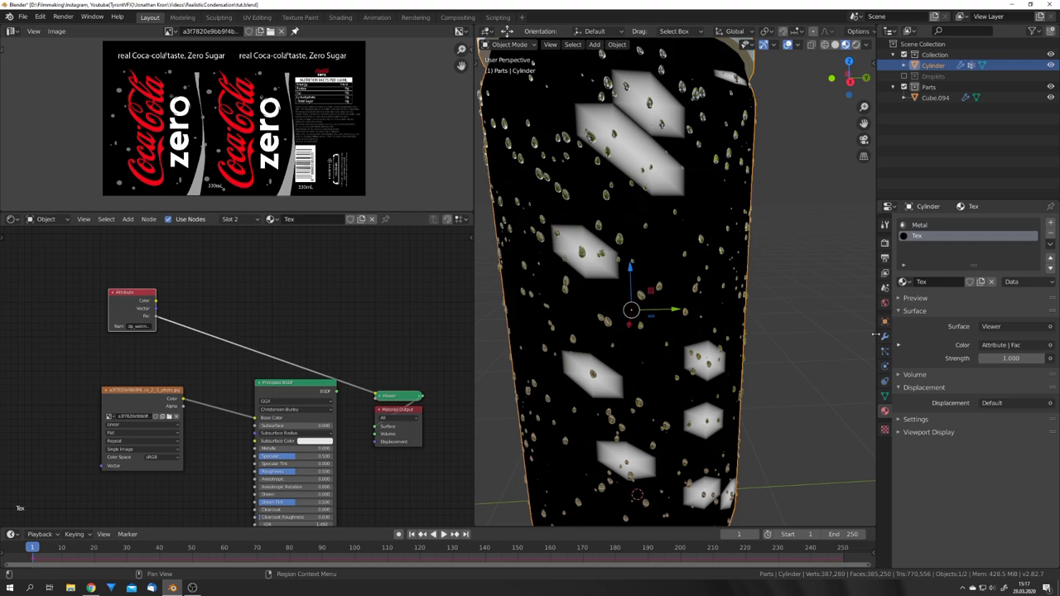
# Enable the Drip effect on the can's paint canvas
pyautogui.click(918, 222)
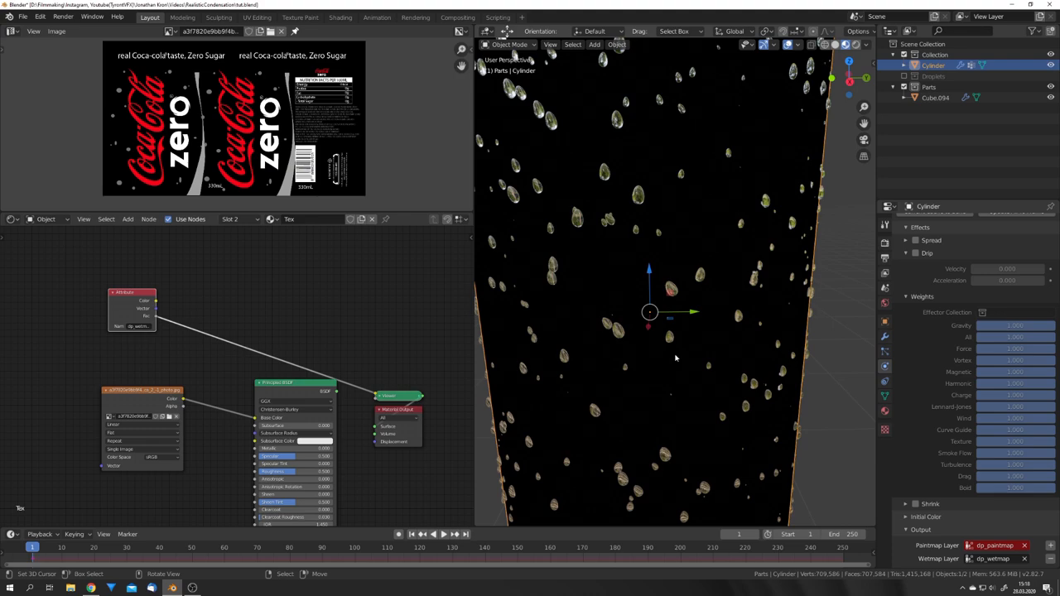
pyautogui.moveTo(708, 357)
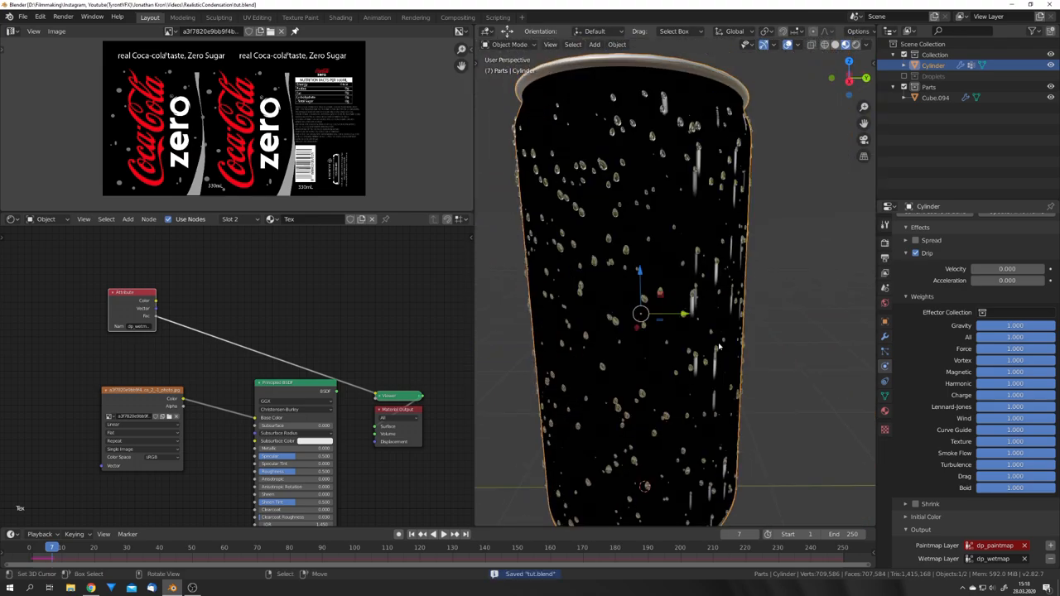
pyautogui.moveTo(734, 371)
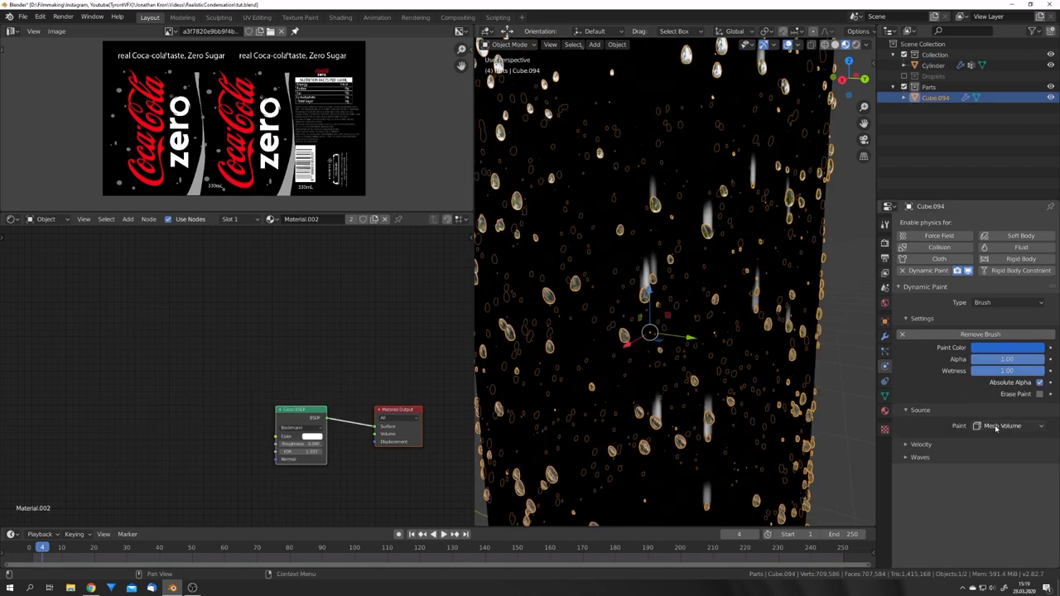
# Set the droplet brush paint source to Mesh Volume + Proximity with a reduced distance
pyautogui.click(1008, 426)
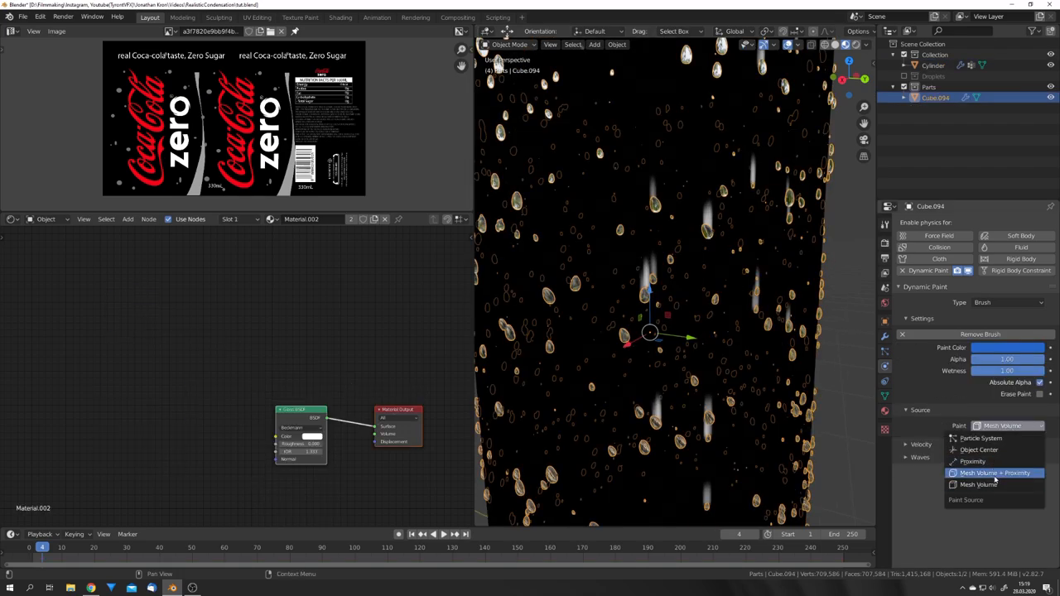
pyautogui.click(994, 474)
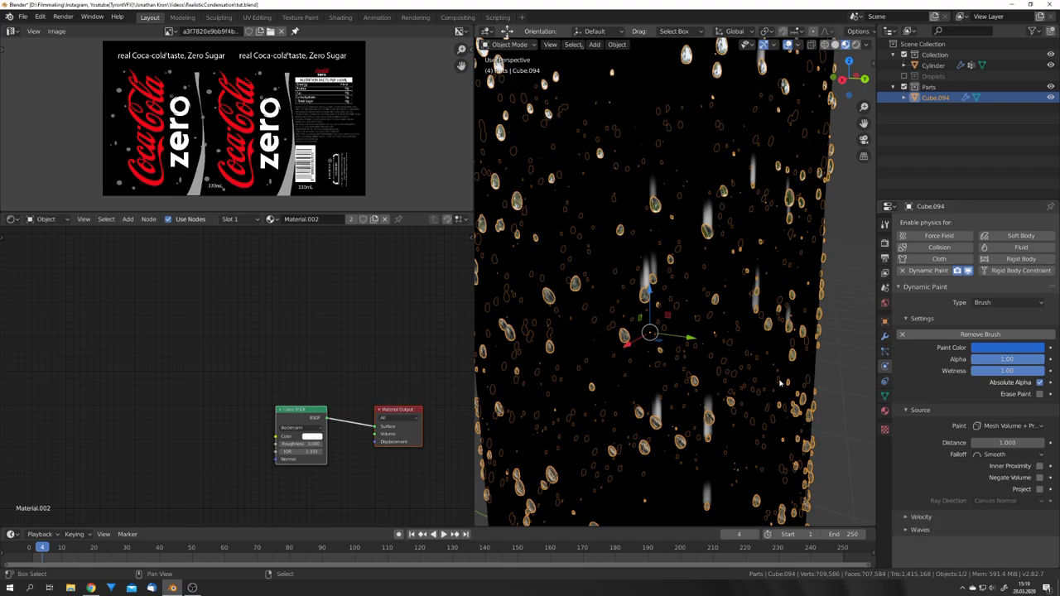
pyautogui.moveTo(723, 355)
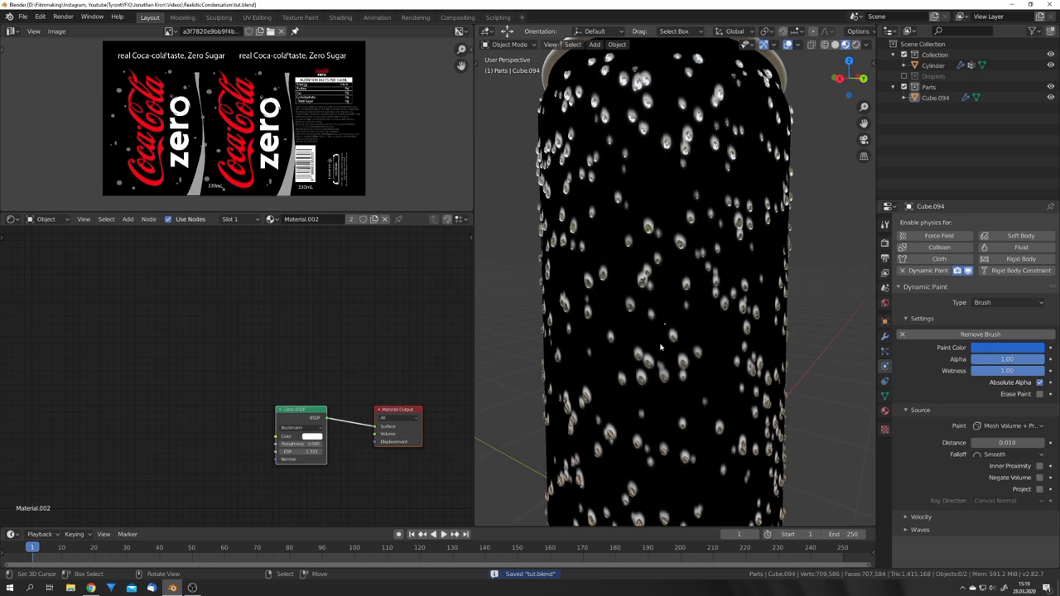
pyautogui.click(444, 534)
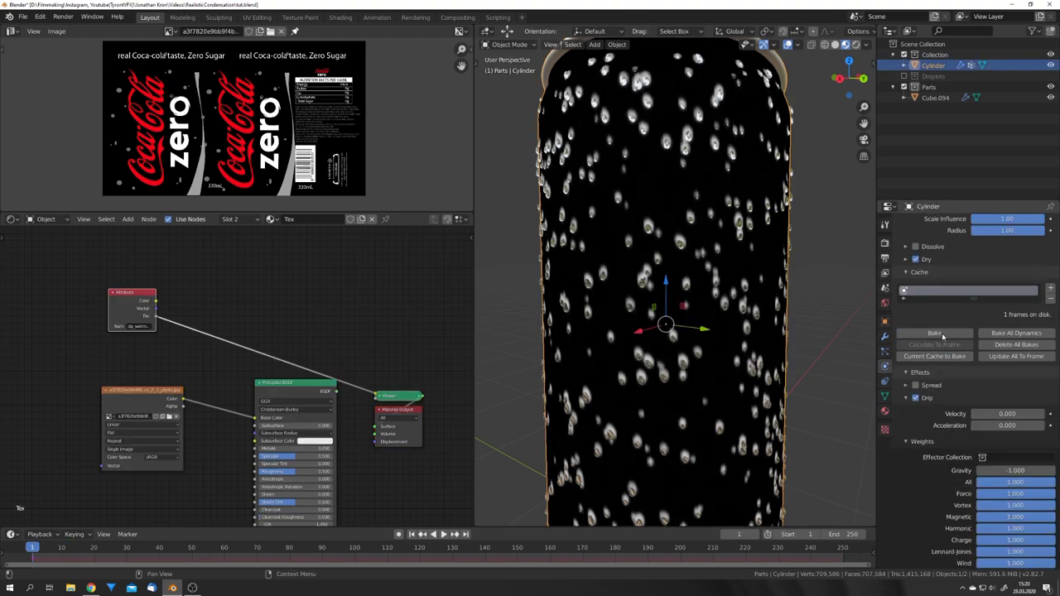
# Bake the Cylinder's canvas paint simulation from the Cache panel
pyautogui.click(934, 333)
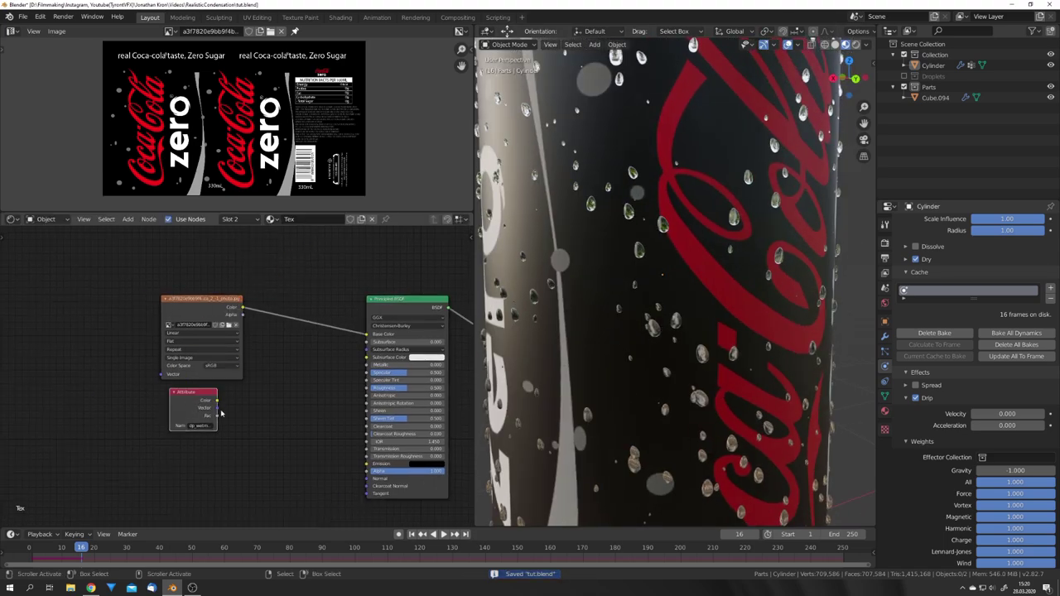
# Connect the dp_wetmap Attribute node to the Principled BSDF and search 'inv' for an Invert node
pyautogui.moveTo(219, 408); pyautogui.dragTo(367, 471)
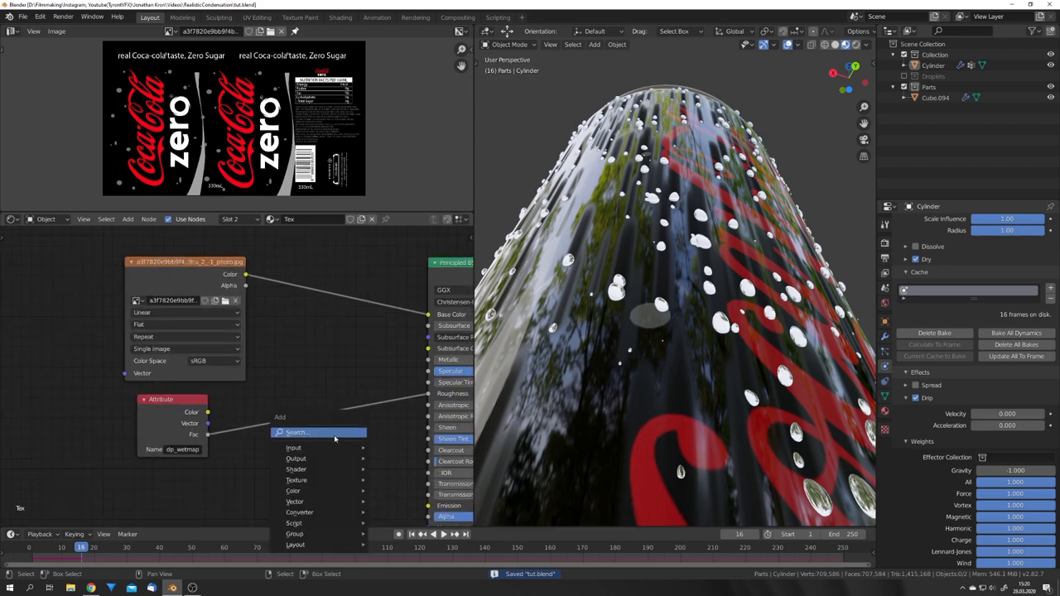
pyautogui.write('inv')
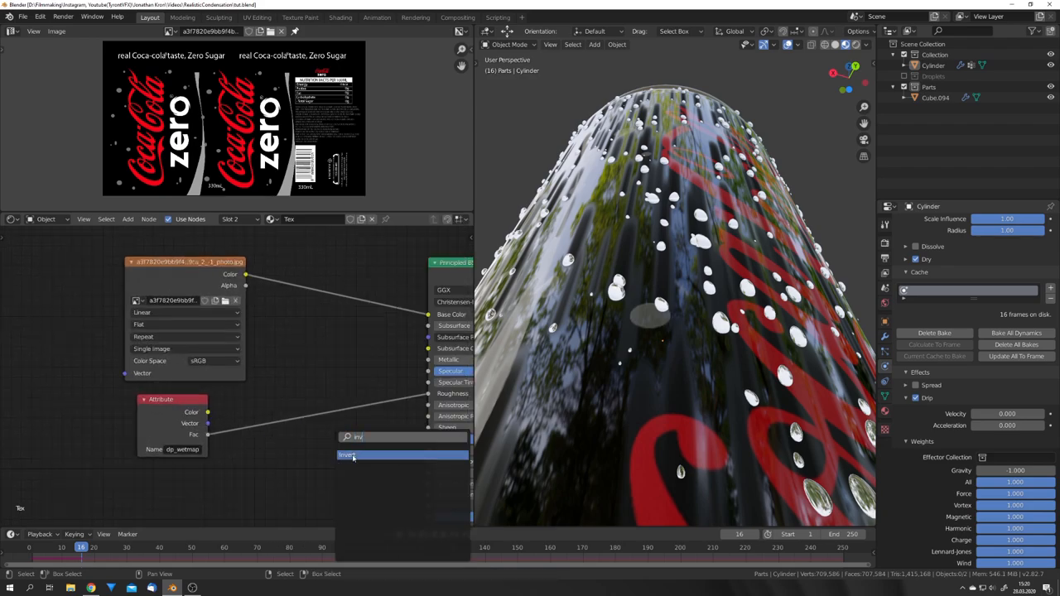